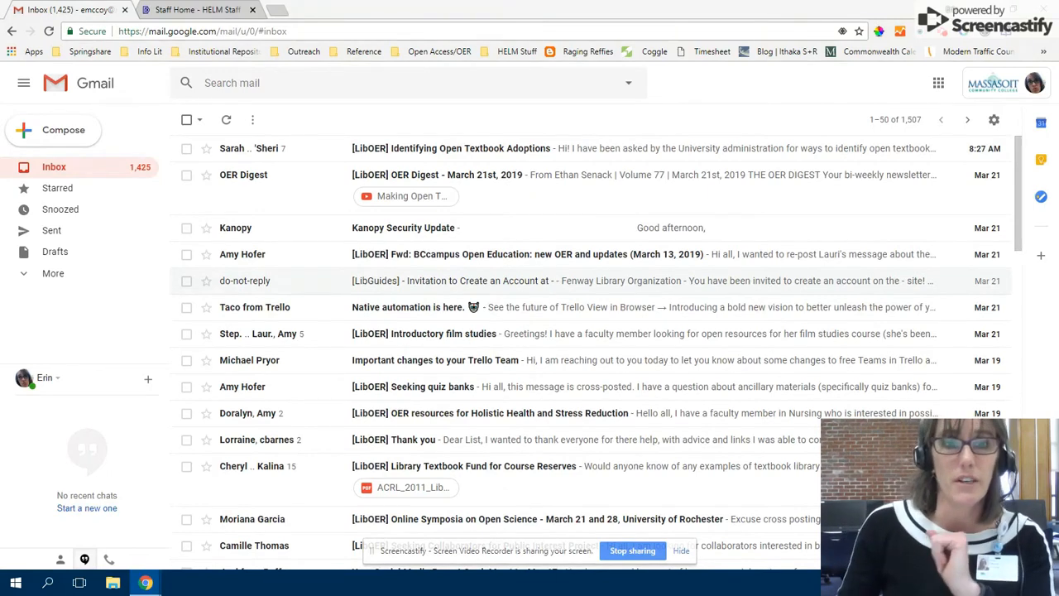
pyautogui.moveTo(517, 281)
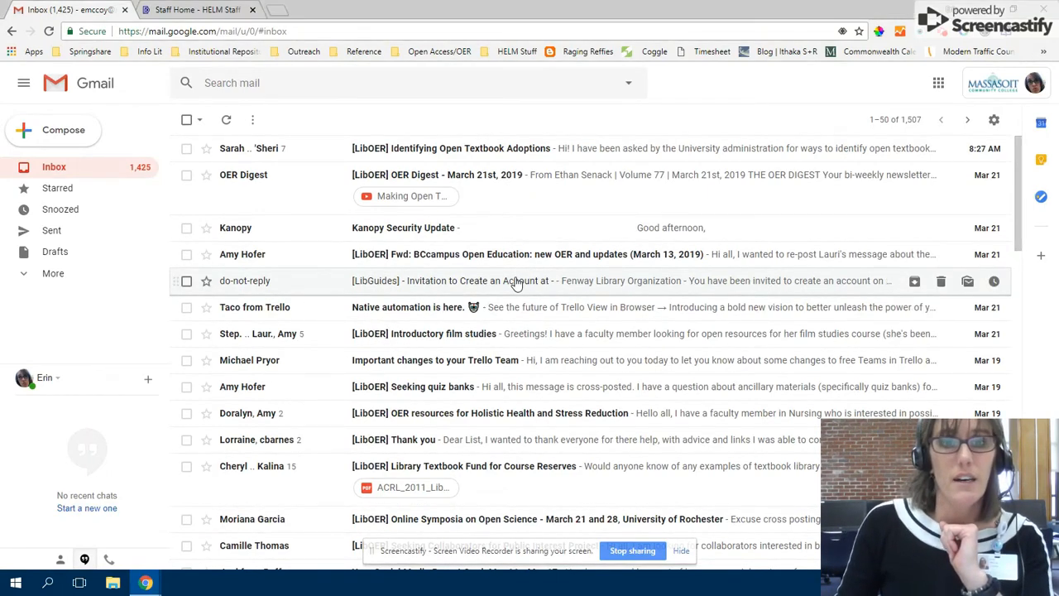
# - Open the '[LibGuides] Invitation to Create an Account' email from Fenway Library Organization
pyautogui.click(497, 281)
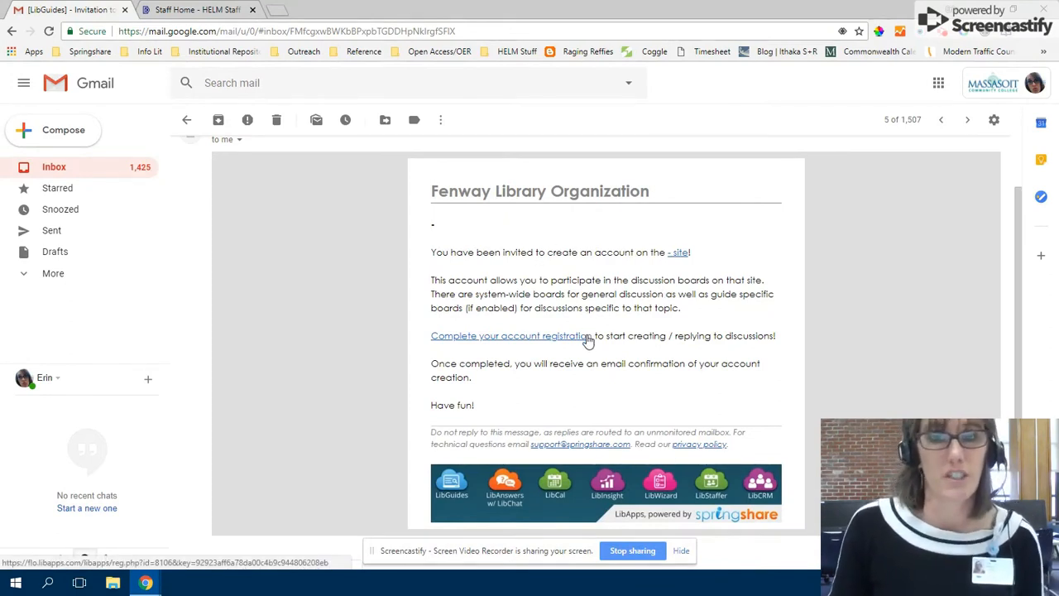
pyautogui.moveTo(569, 339)
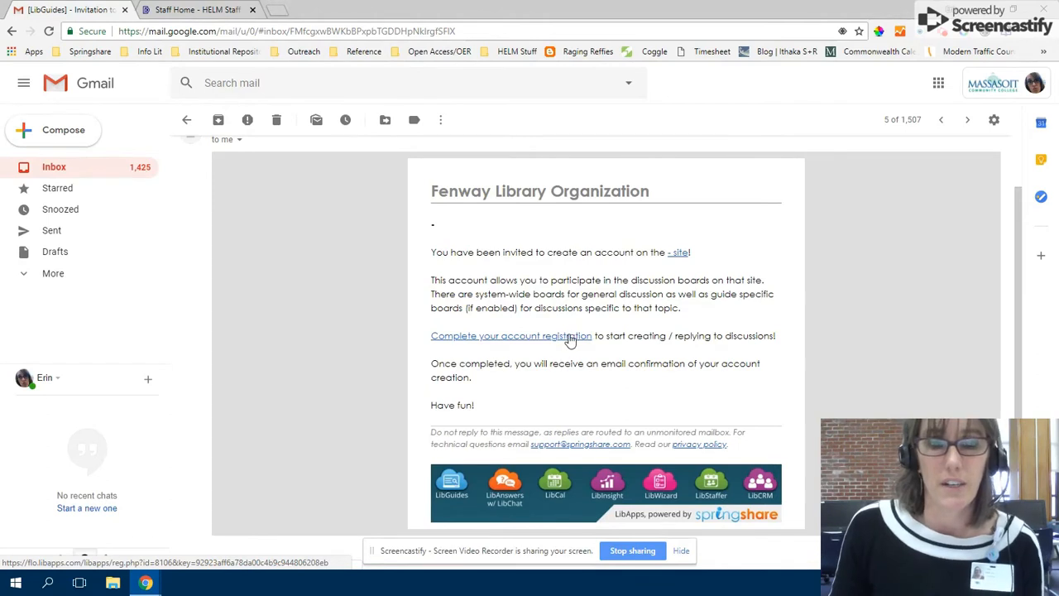
pyautogui.click(511, 335)
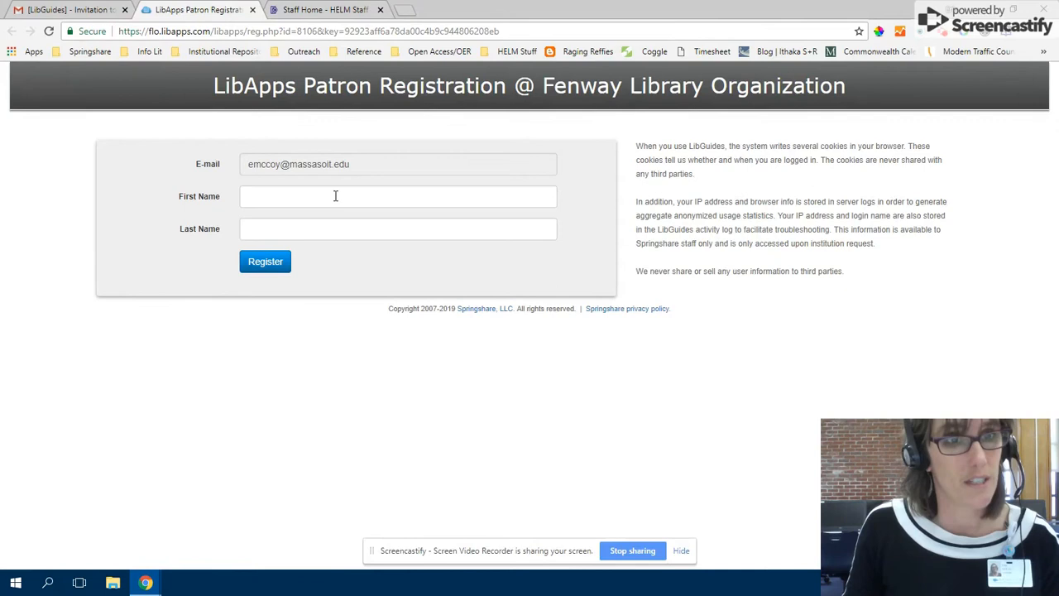
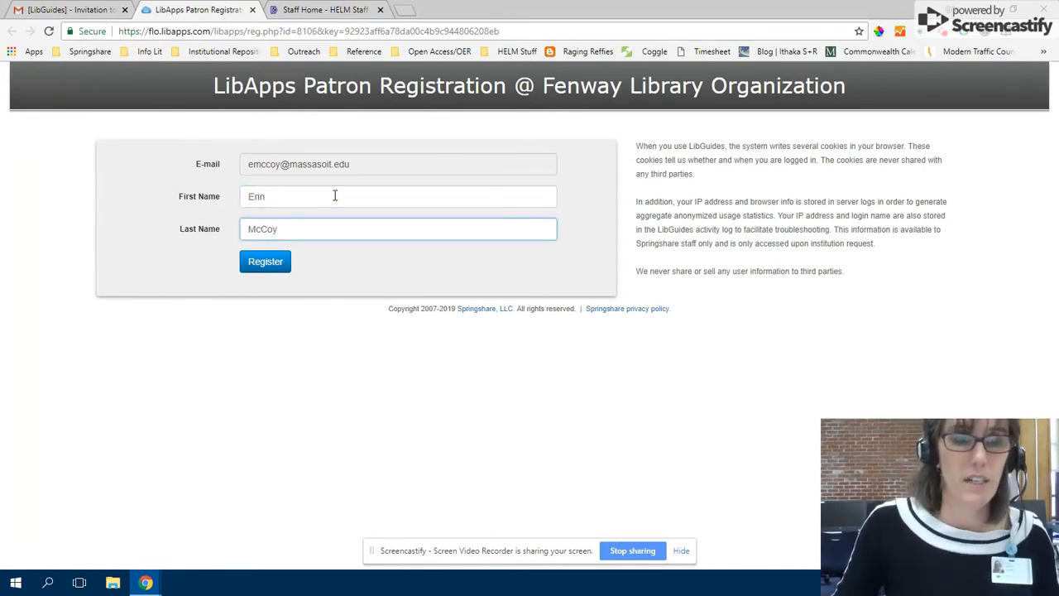
pyautogui.click(265, 261)
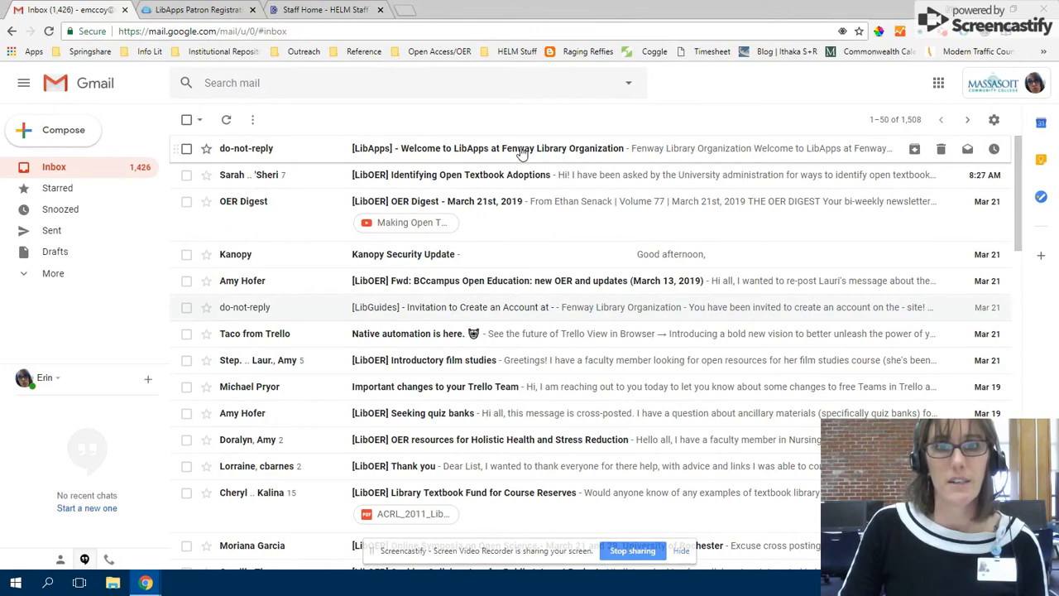
pyautogui.moveTo(561, 161)
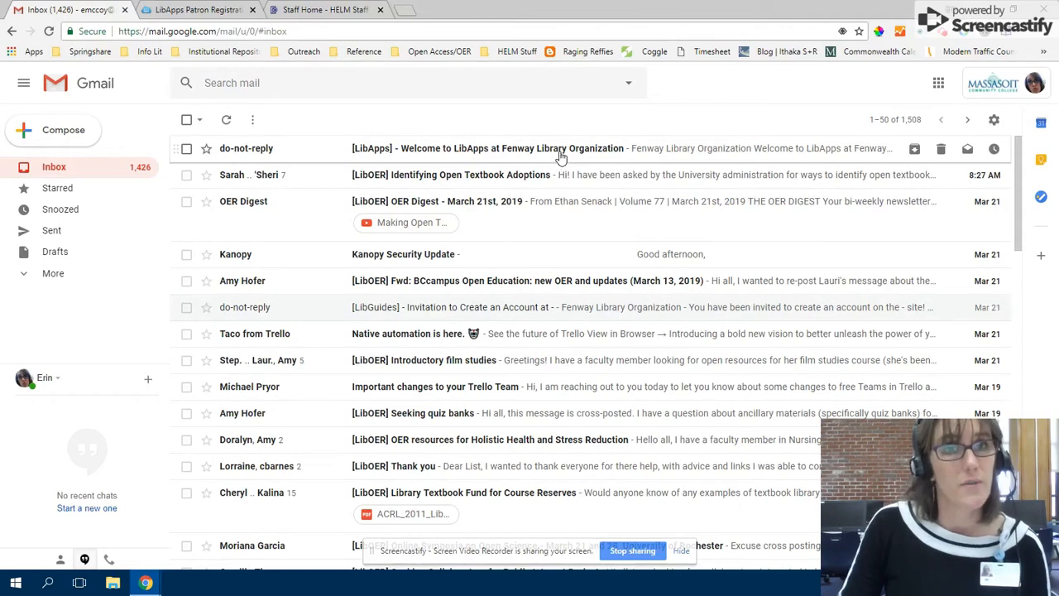
# - Open the '[LibApps] - Welcome to LibApps' email and follow its 'Set Password Now' link
pyautogui.click(497, 148)
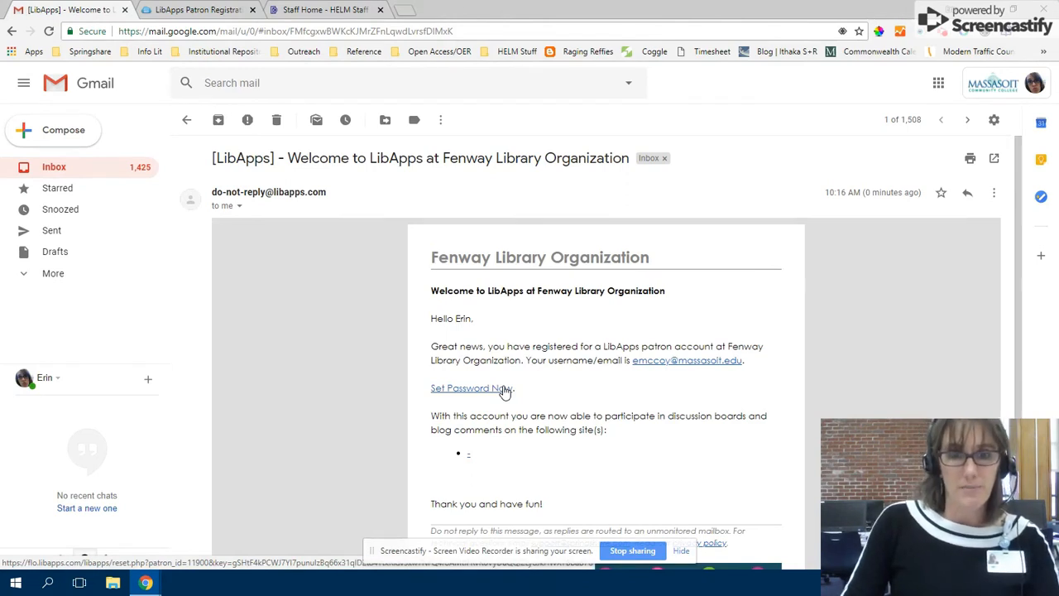
pyautogui.click(471, 388)
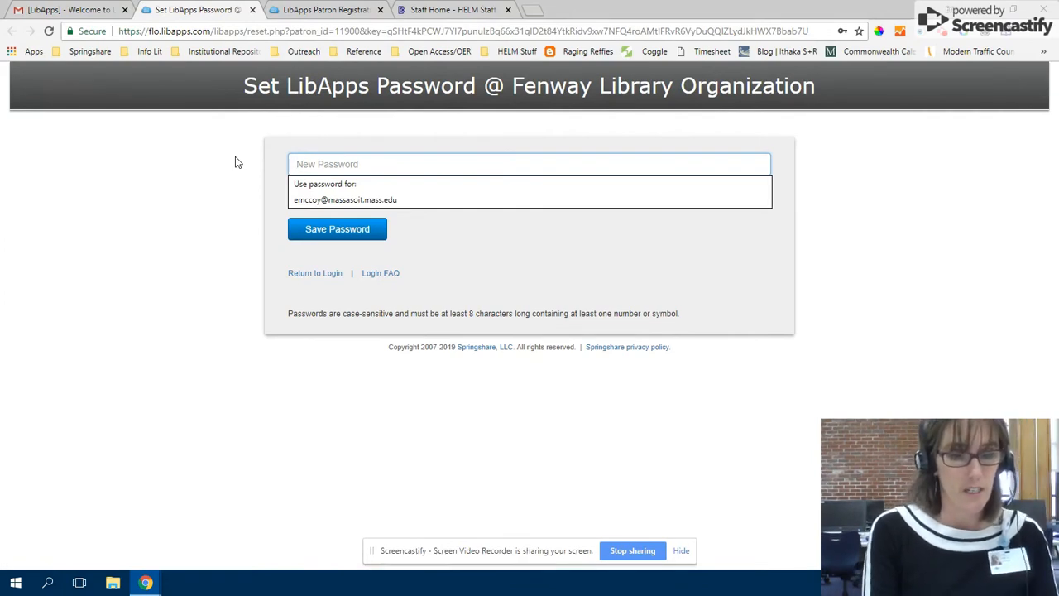
# - Enter 'password' as the new account password and save it
pyautogui.write('password')
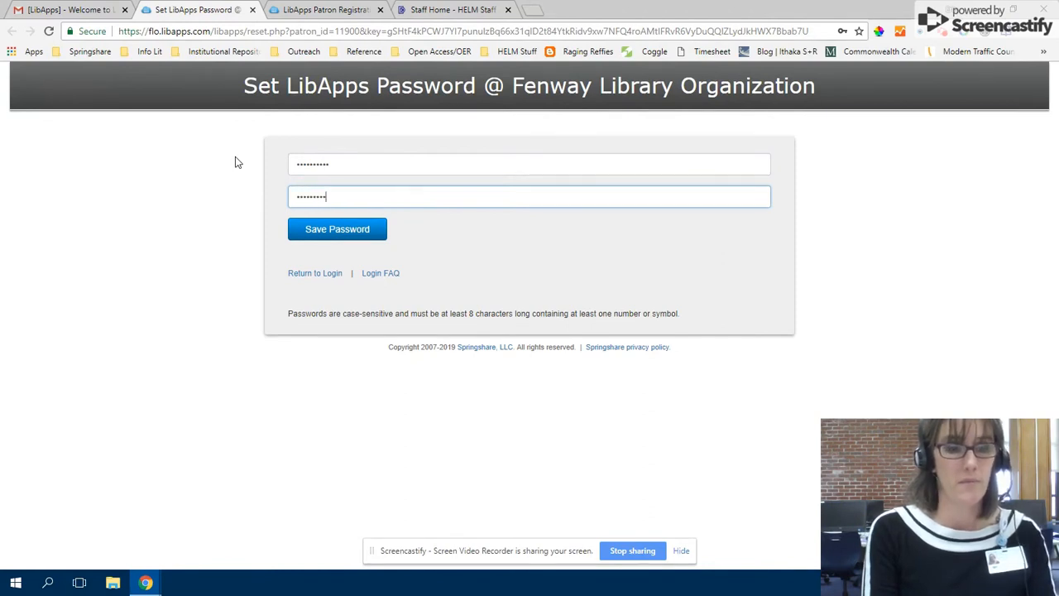
pyautogui.click(337, 229)
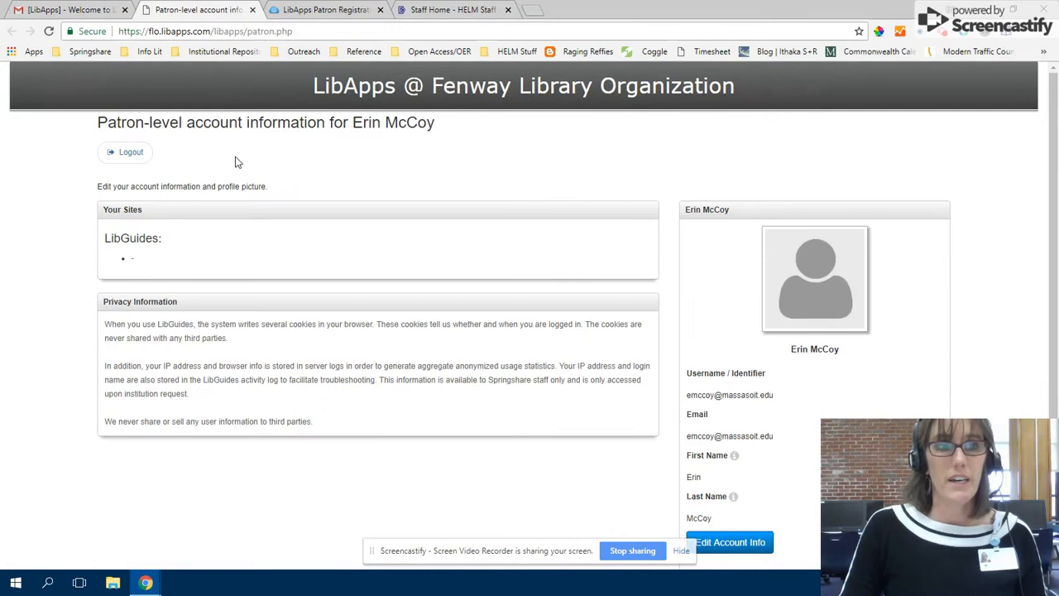
pyautogui.moveTo(166, 123)
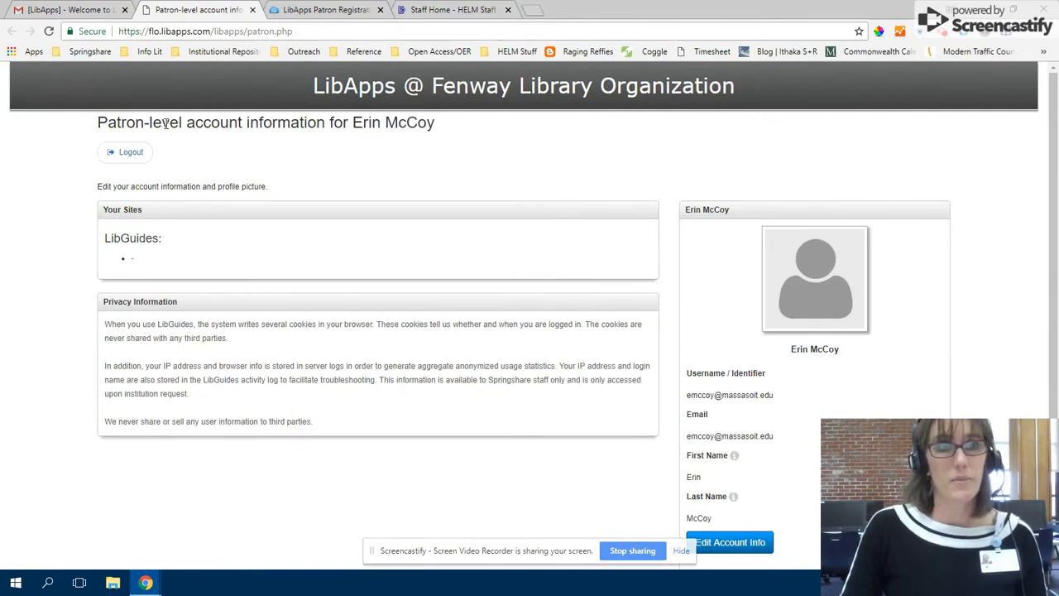
pyautogui.moveTo(505, 139)
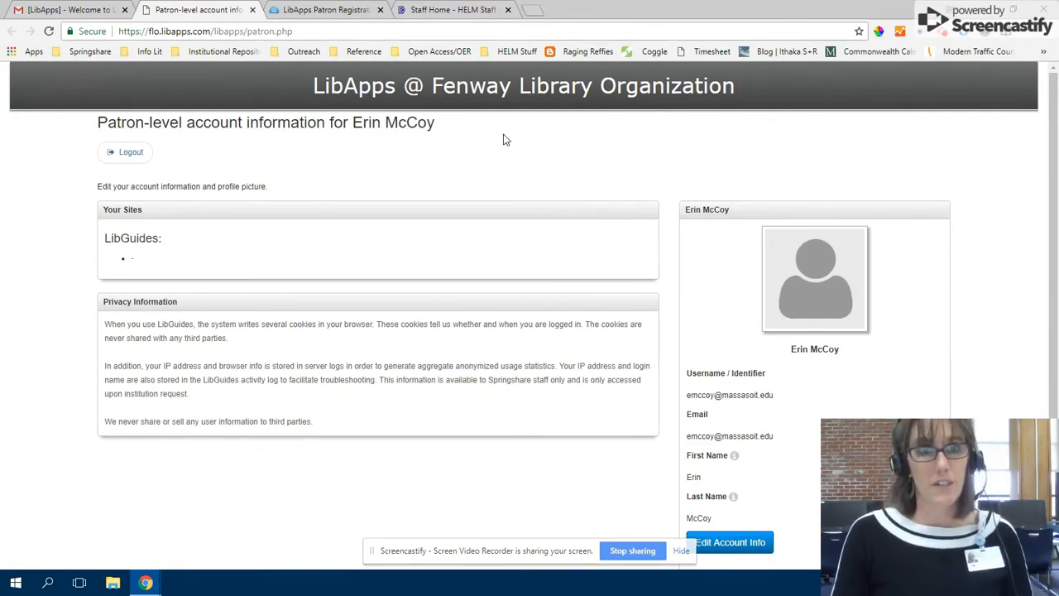
pyautogui.moveTo(561, 200)
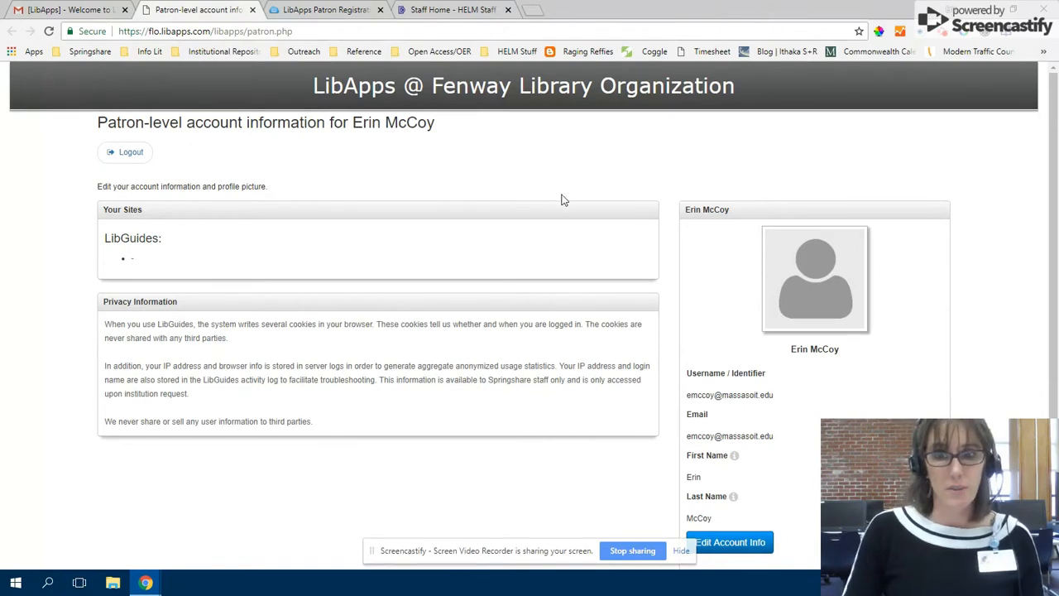
# - Set Profile Image to 'Do not display a profile image', close the form, and go to the HELM staff site
pyautogui.scroll(-3)
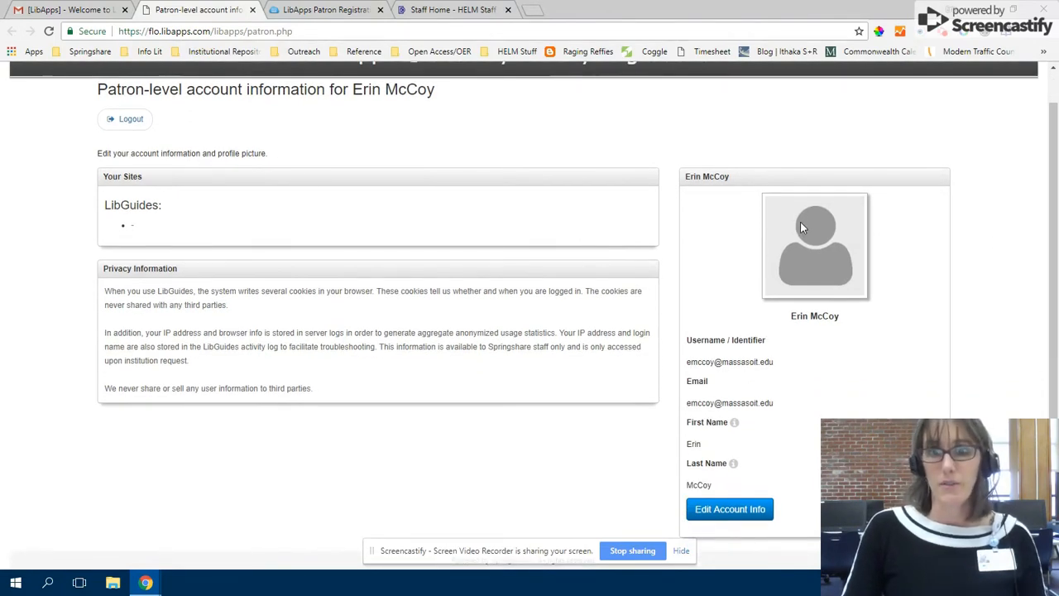
pyautogui.click(728, 509)
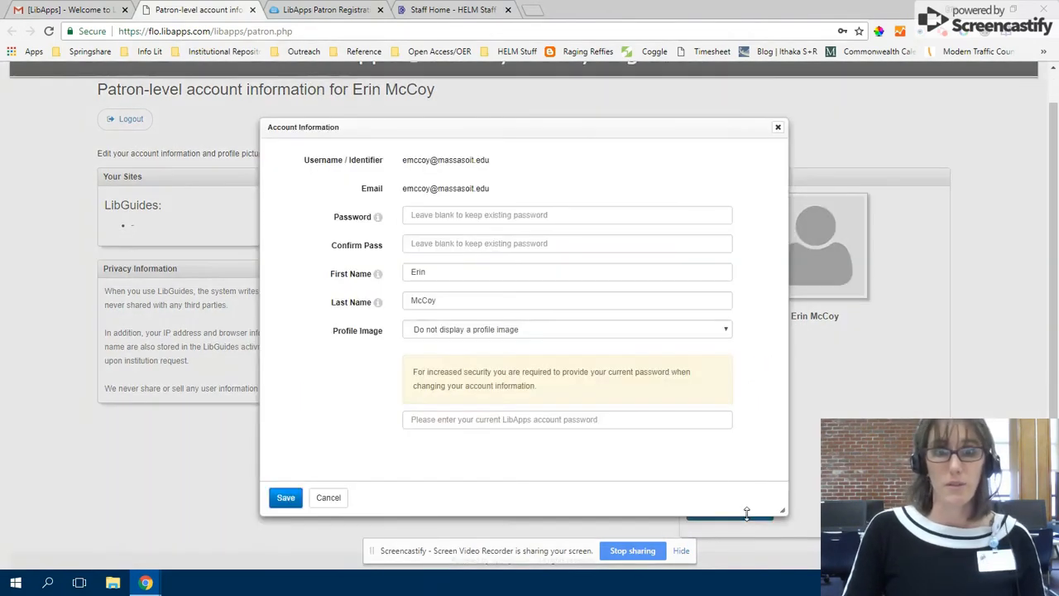
pyautogui.click(567, 329)
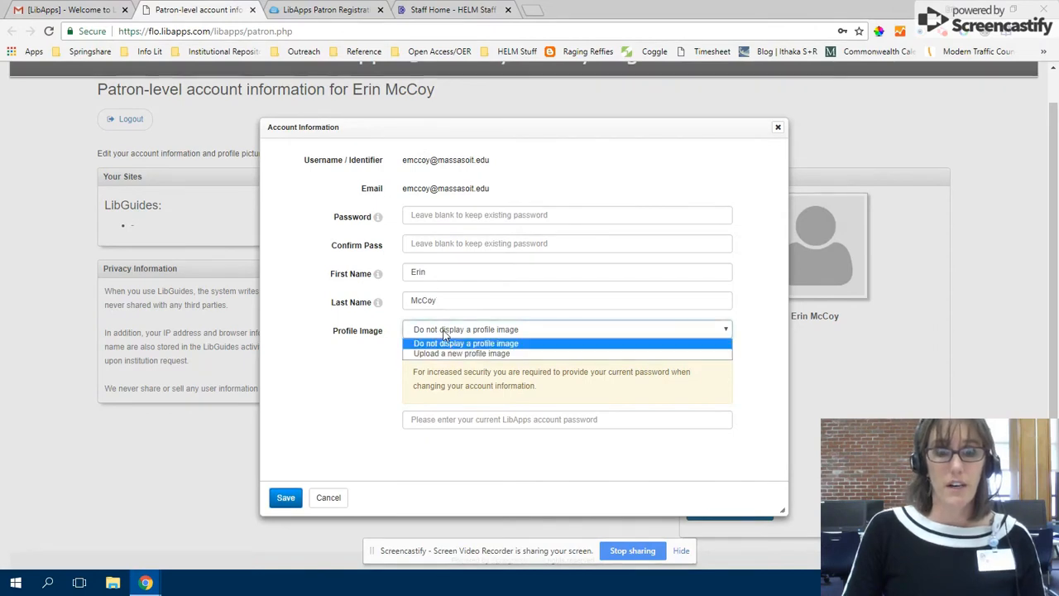
pyautogui.click(465, 343)
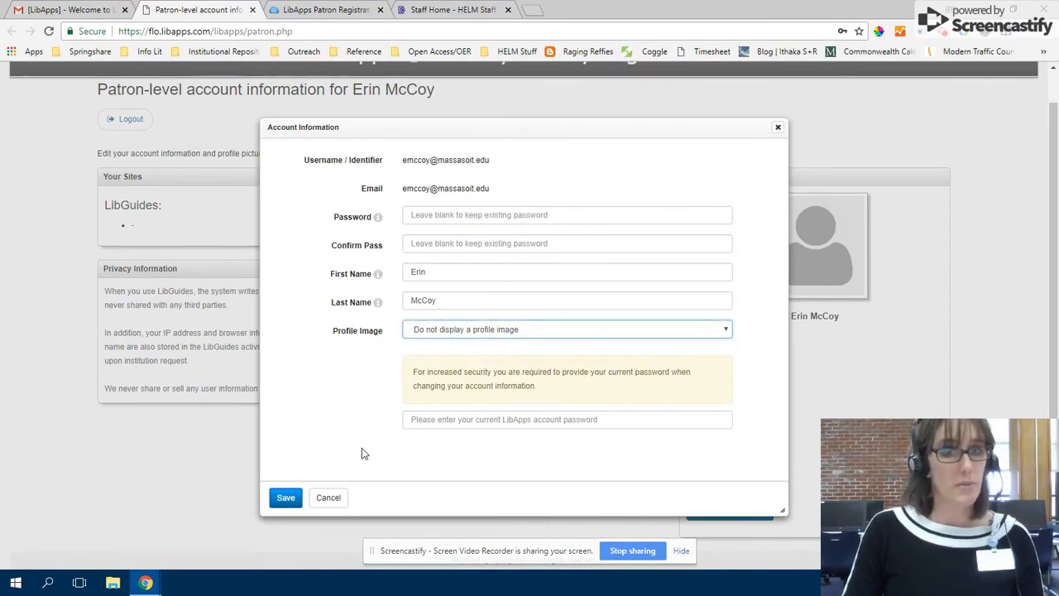
pyautogui.click(329, 497)
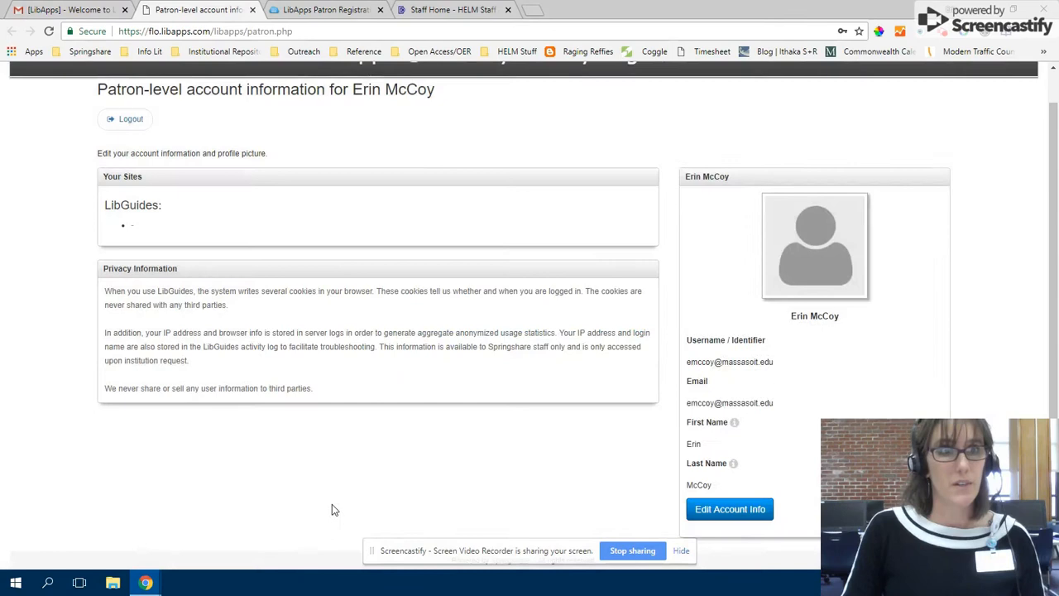
pyautogui.moveTo(463, 125)
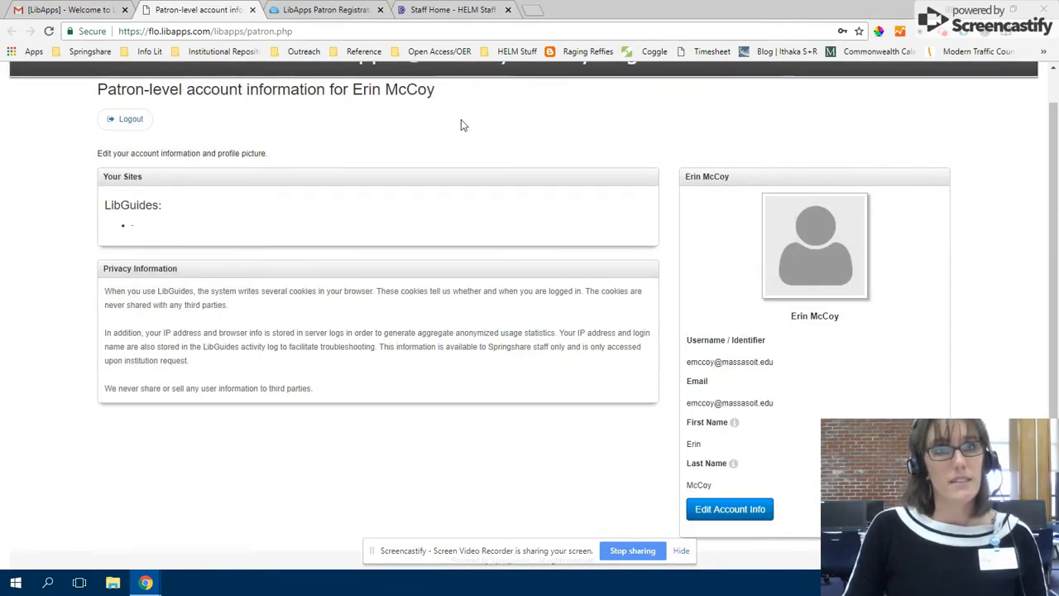
pyautogui.moveTo(430, 57)
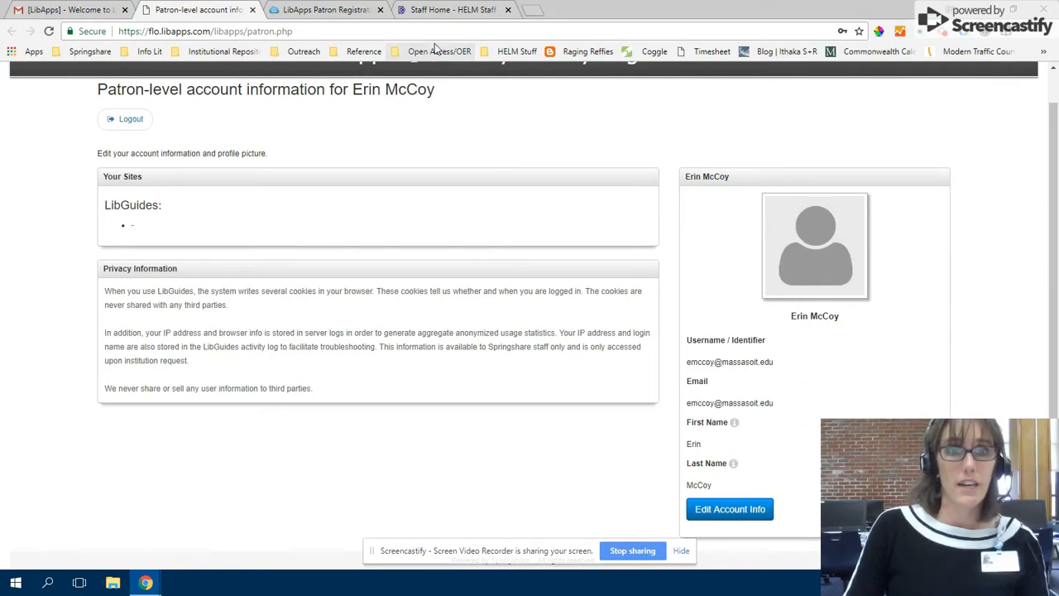
pyautogui.click(453, 9)
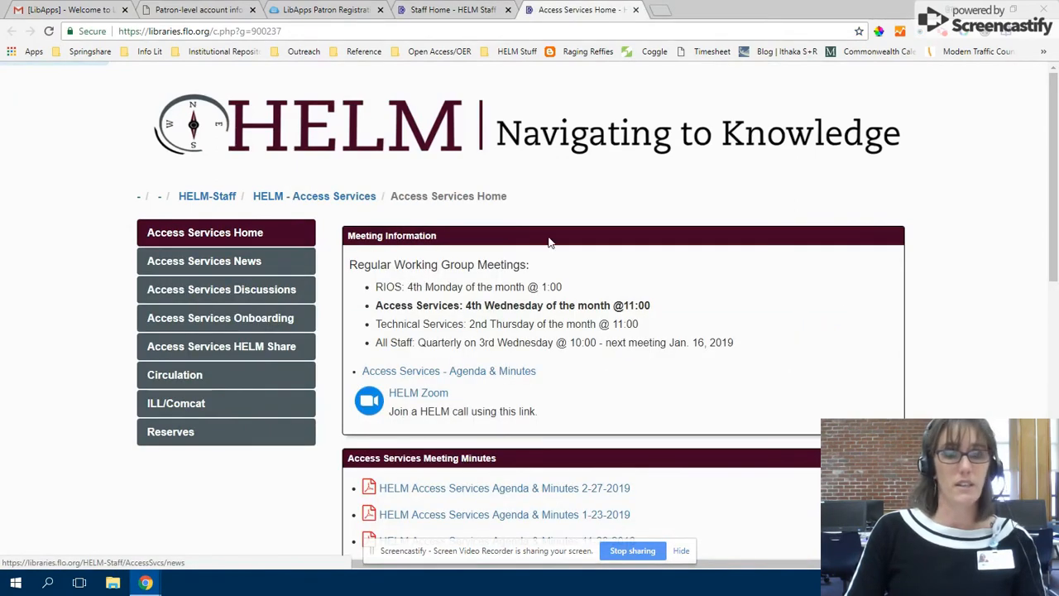
# - Open Access Services Discussions and scroll to the empty new-discussion form
pyautogui.click(222, 289)
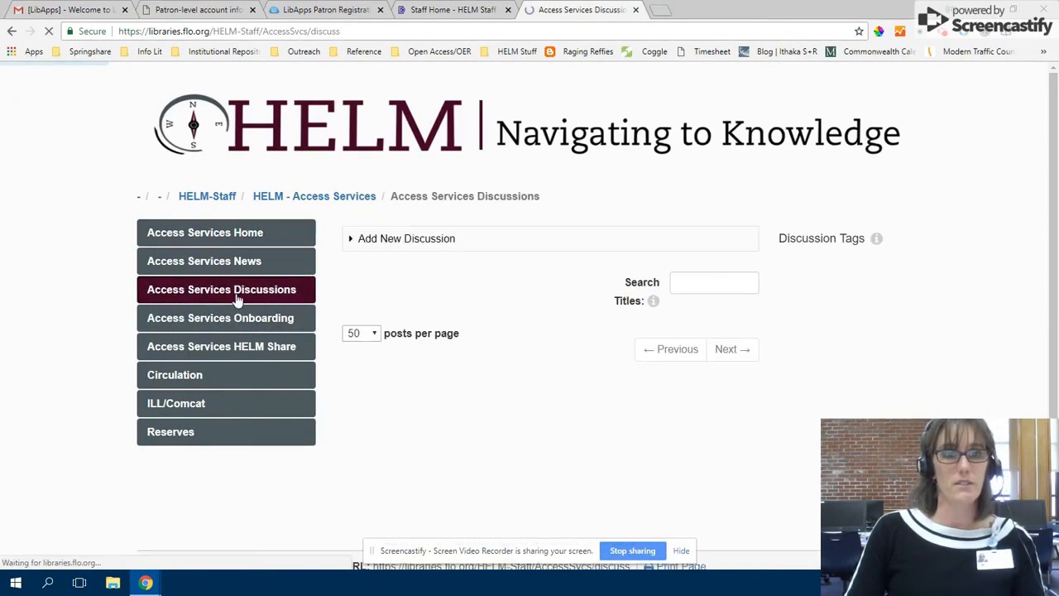
pyautogui.click(222, 289)
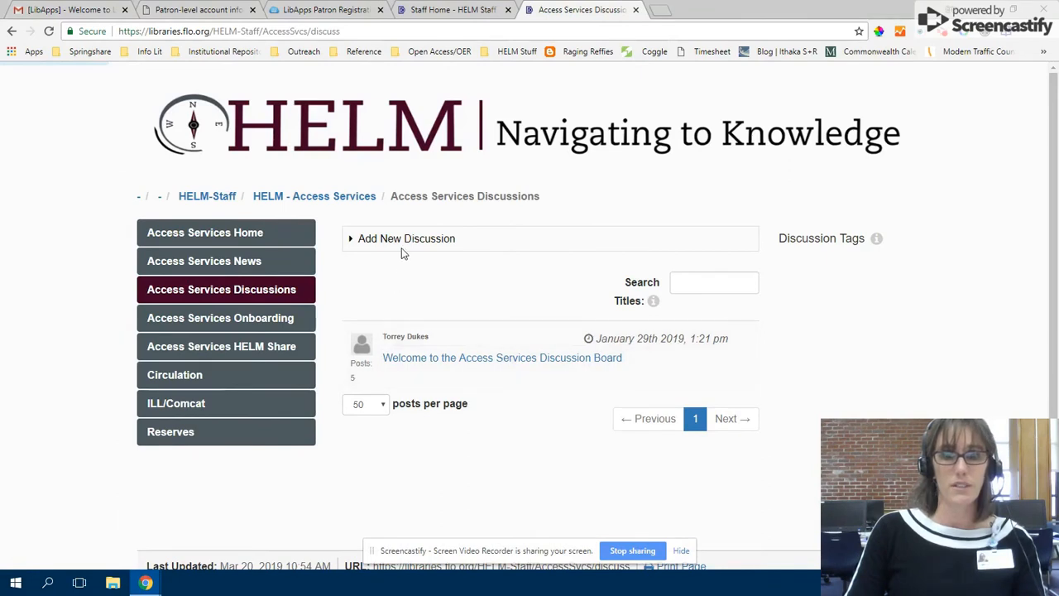
pyautogui.click(406, 238)
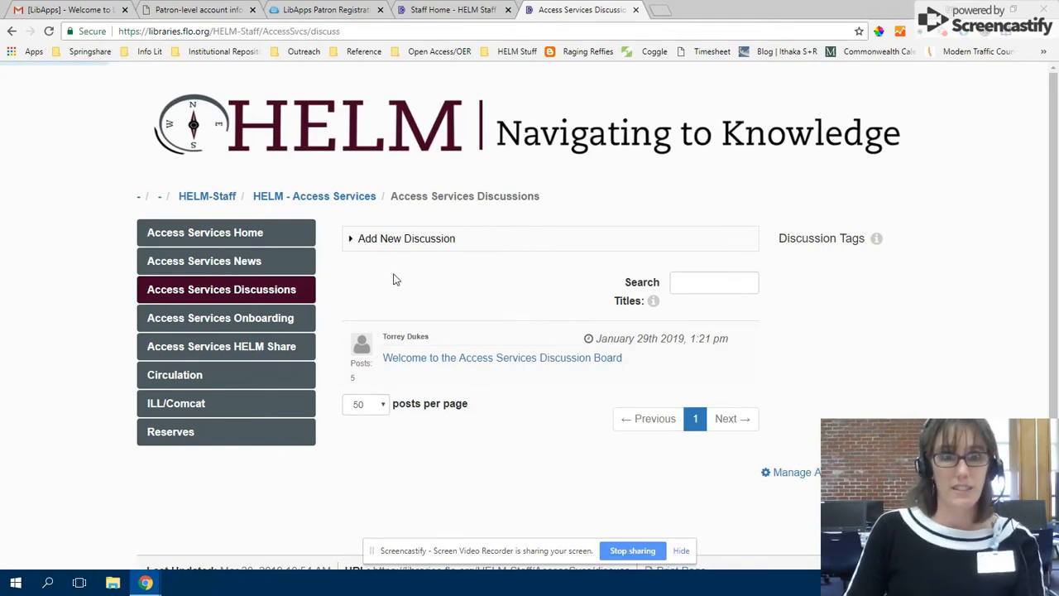
pyautogui.scroll(-3)
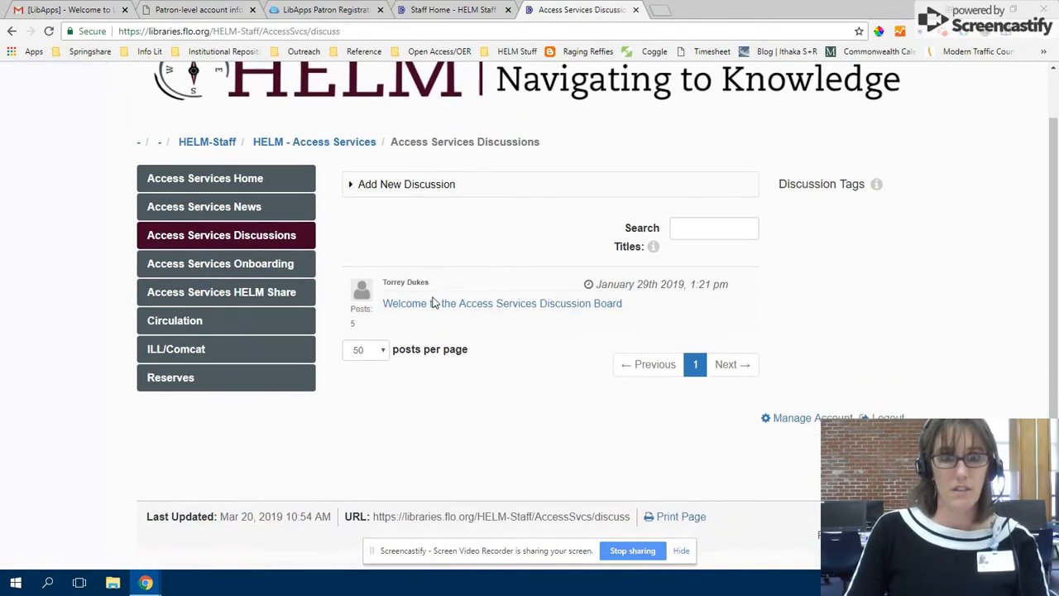
pyautogui.scroll(-3)
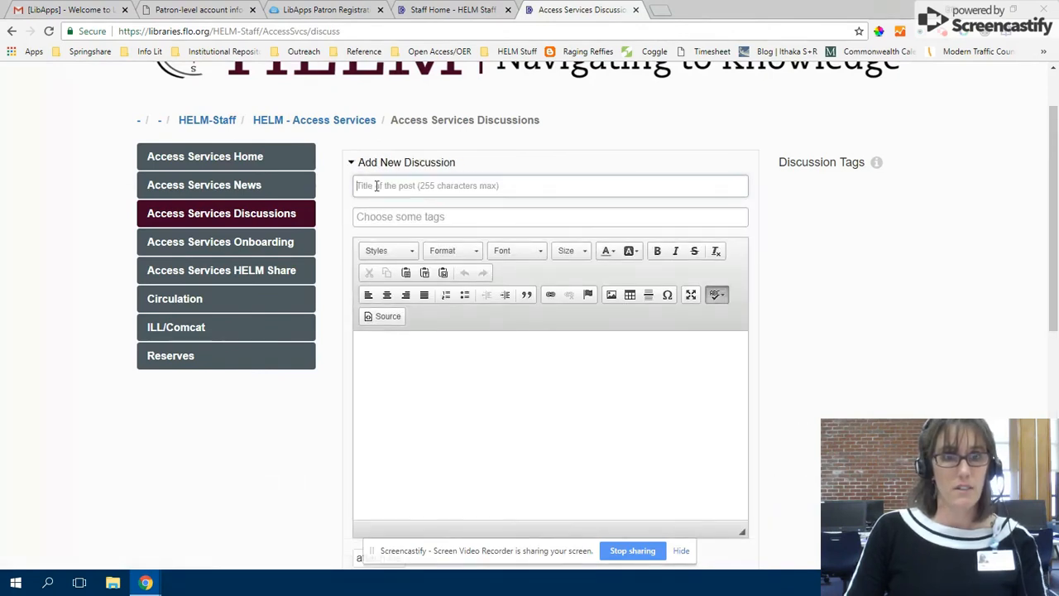
# - Post 'Testing account for discussion' with a hello message to the access services working group
pyautogui.write('TEs')
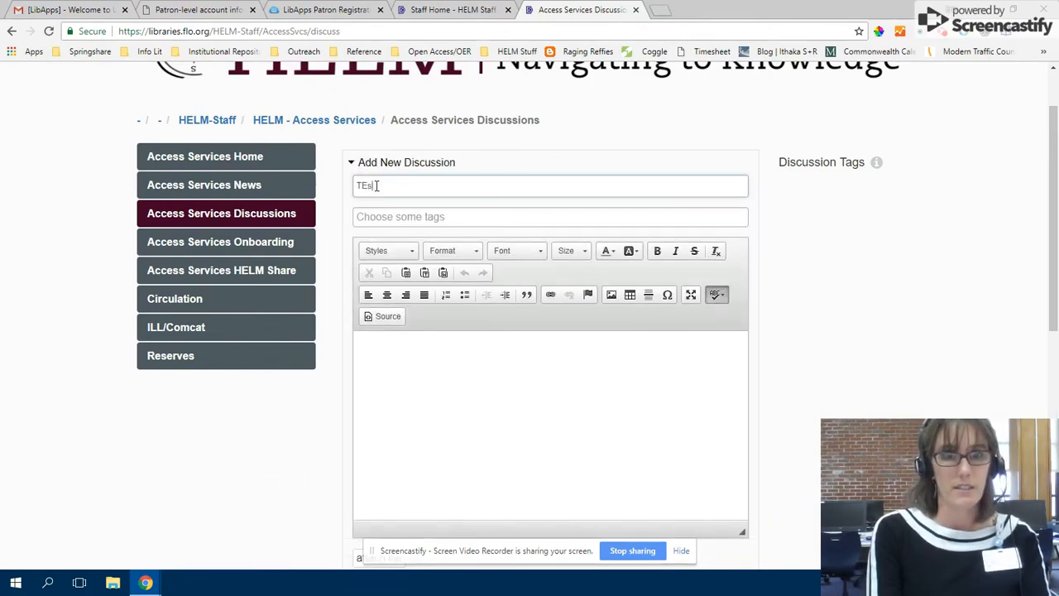
pyautogui.write('Testing account for discussion')
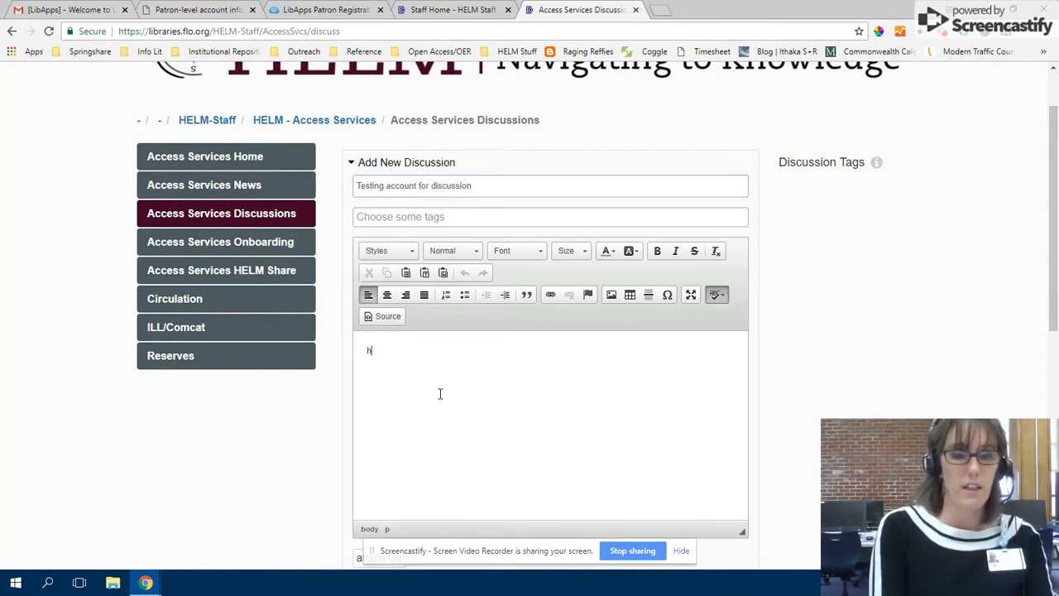
pyautogui.write('ello access services workin')
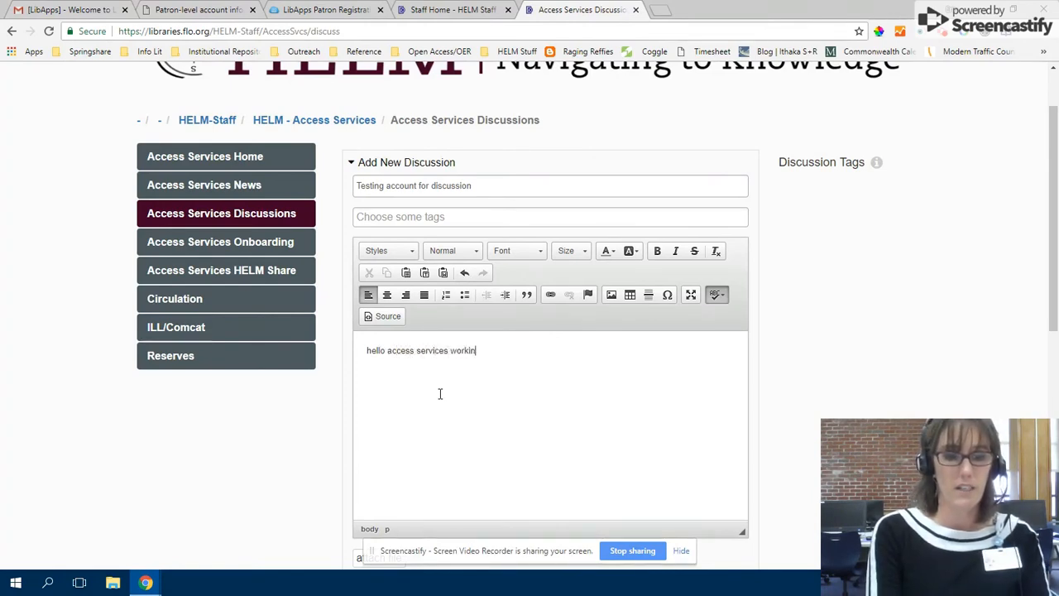
pyautogui.write('g group!')
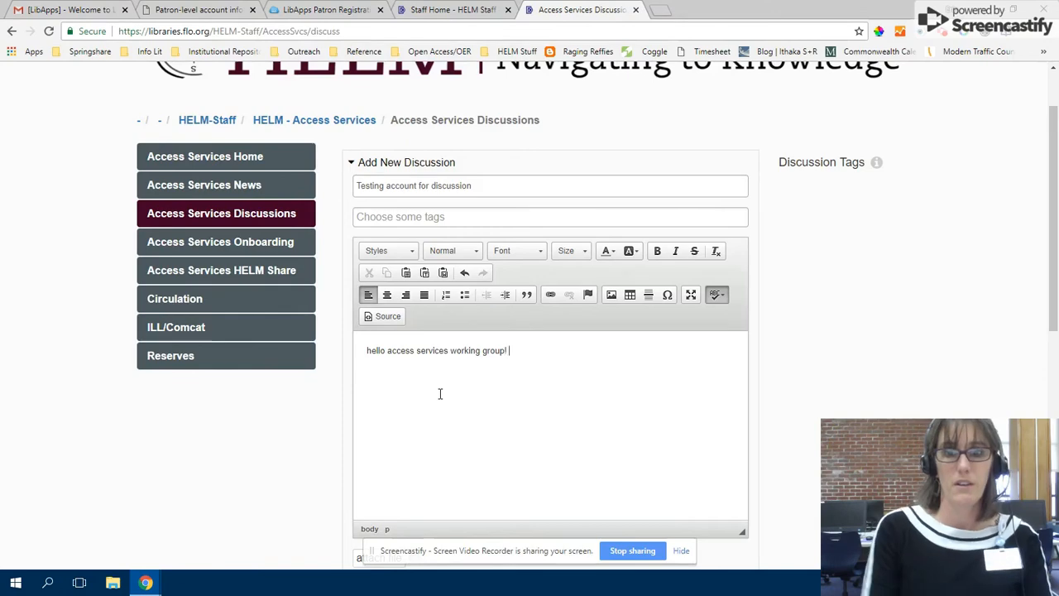
pyautogui.scroll(-3)
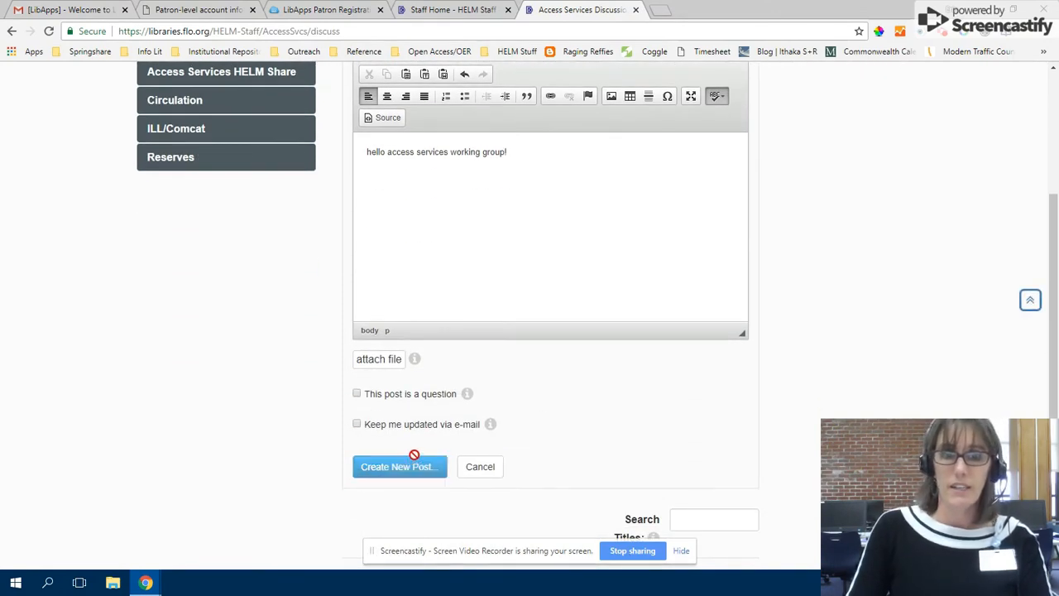
pyautogui.click(400, 466)
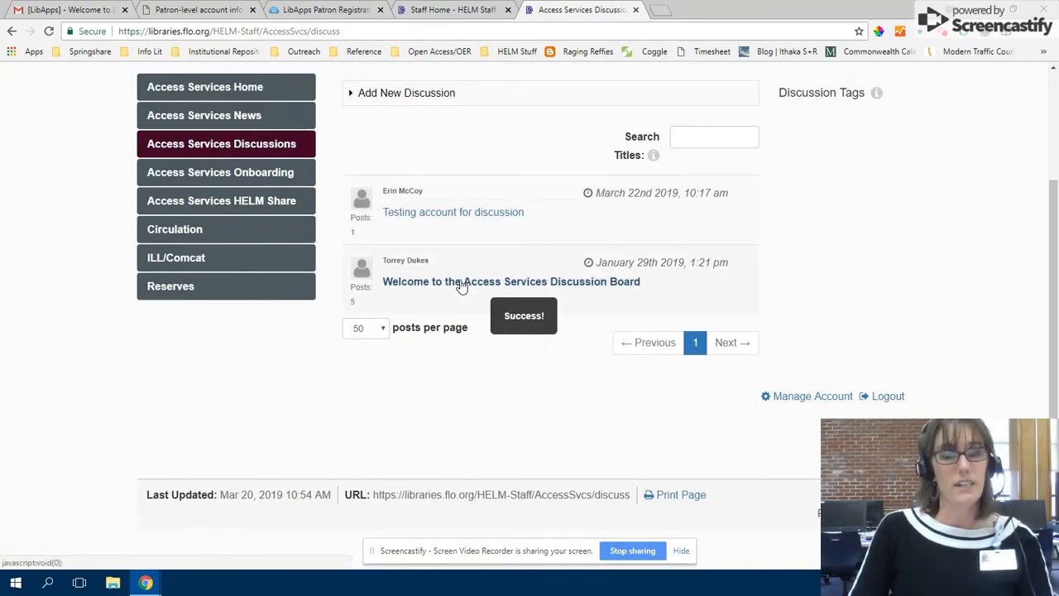